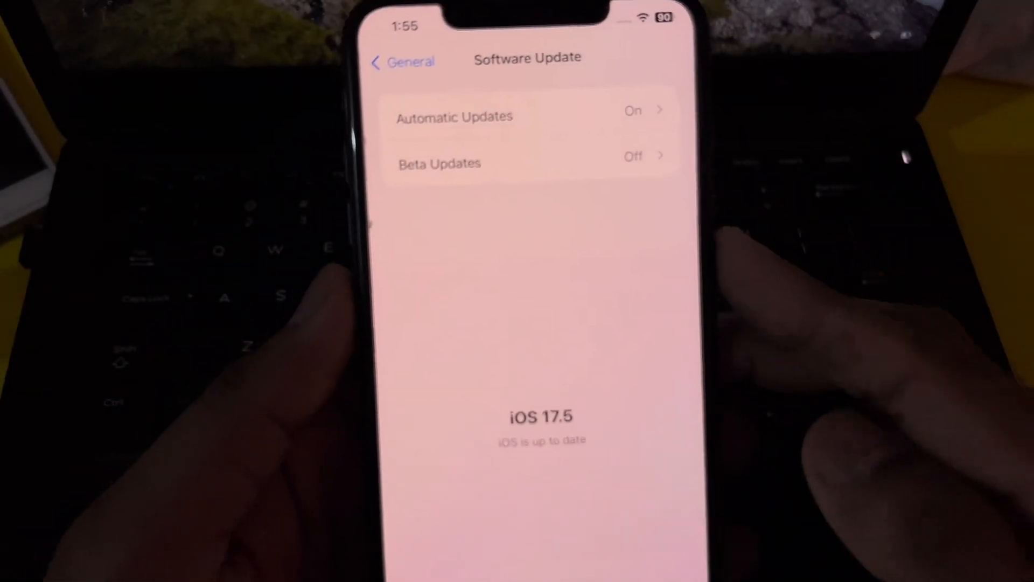
Go back from Software Update through General to the main Settings list
{"action": "left_click", "coordinate": [402, 60]}
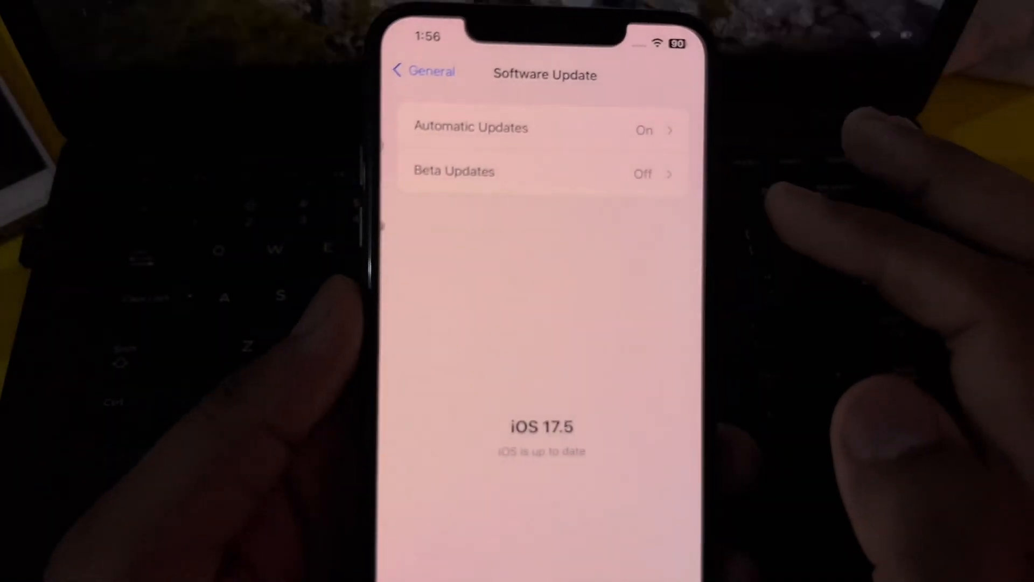
{"action": "left_click", "coordinate": [422, 71]}
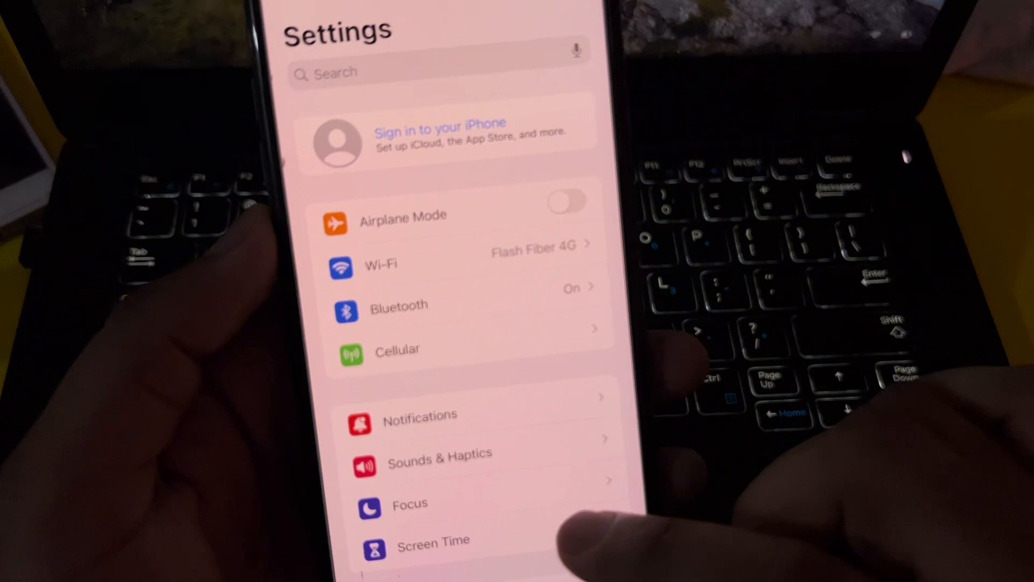
Scroll General down to the Transfer or Reset iPhone row
{"action": "scroll", "scroll_direction": "down", "scroll_amount": 3}
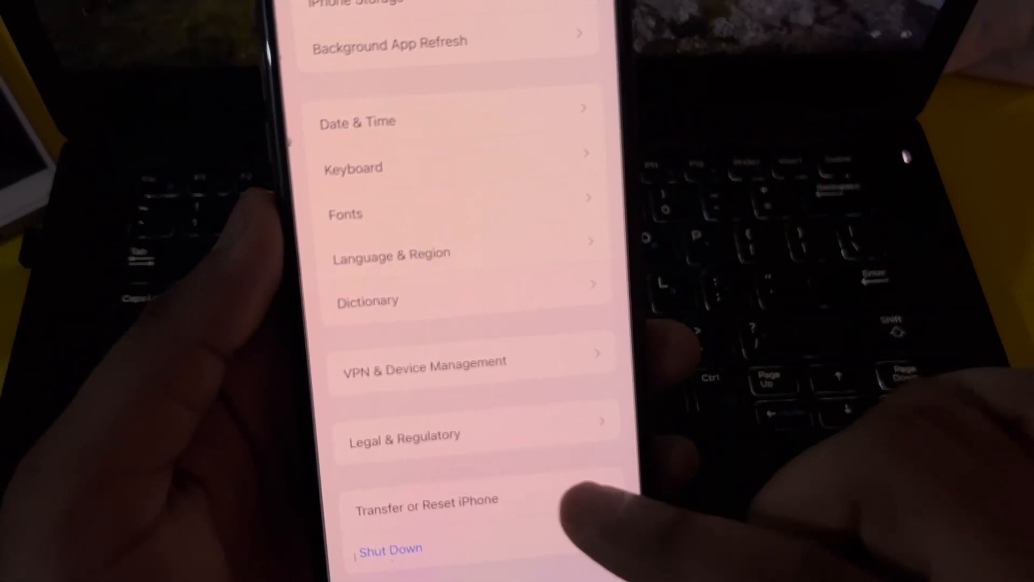
Open Transfer or Reset iPhone and bring up the Reset menu with Reset Network Settings
{"action": "left_click", "coordinate": [426, 500]}
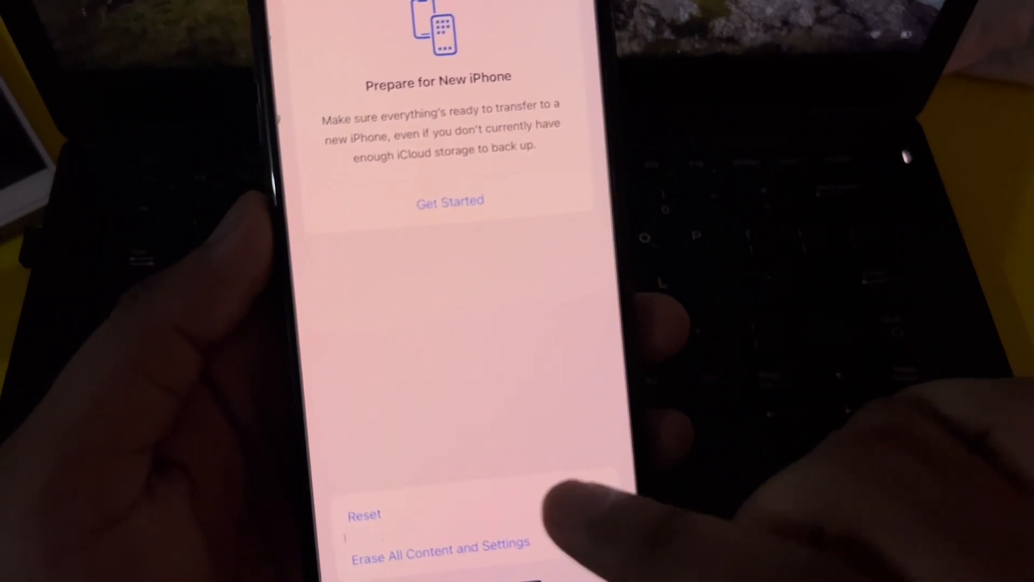
{"action": "left_click", "coordinate": [365, 514]}
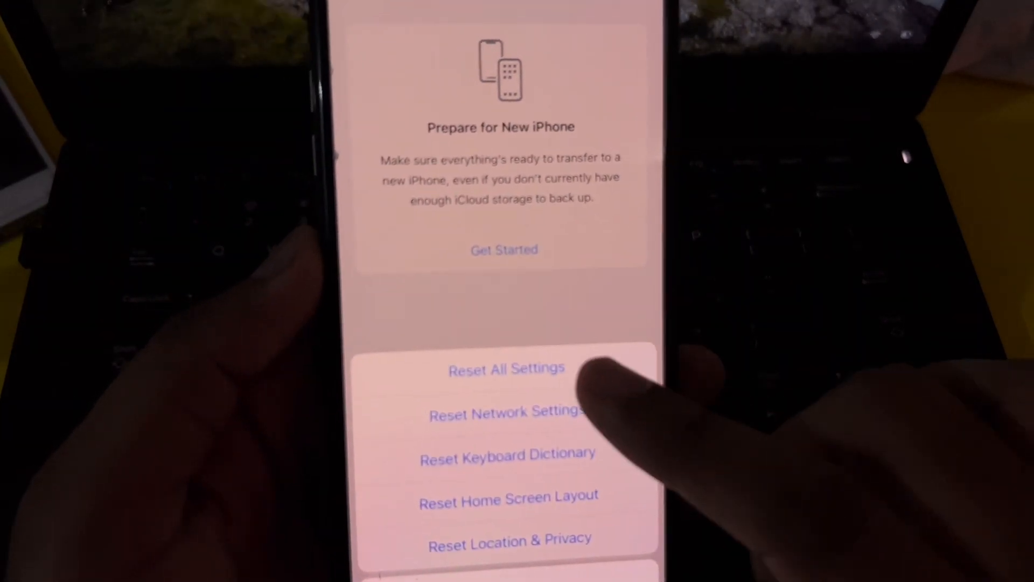